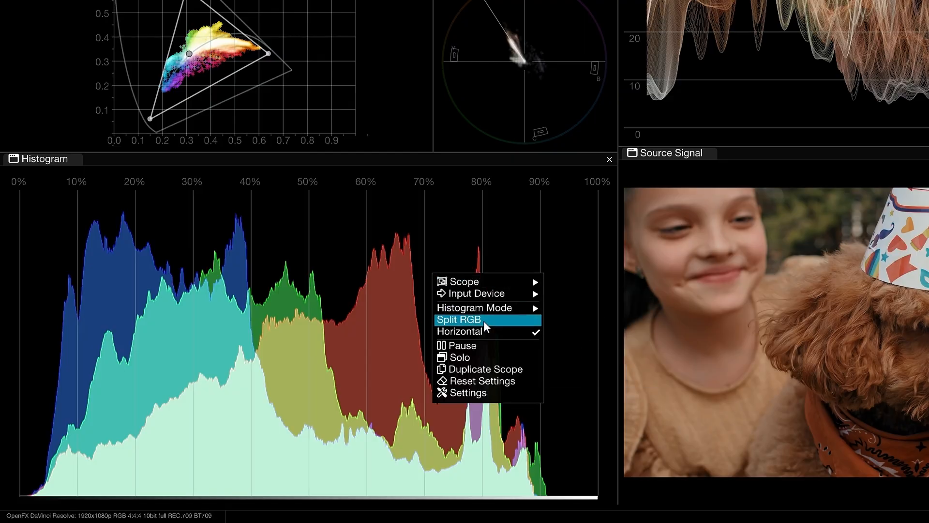
Switch the histogram to a single grey Luma trace instead of split colour channels.
click(465, 319)
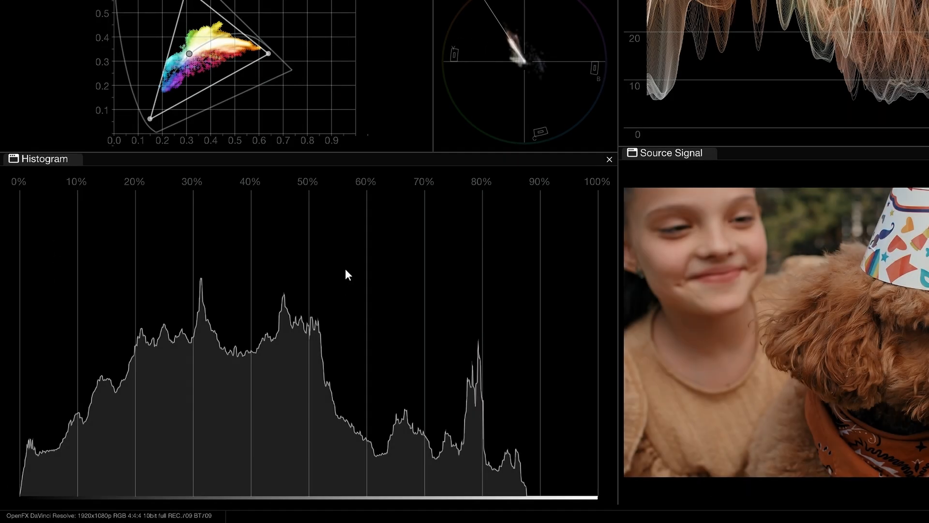
Return the histogram to RGB mode and toggle Split RGB for separate channel fills.
right_click(347, 275)
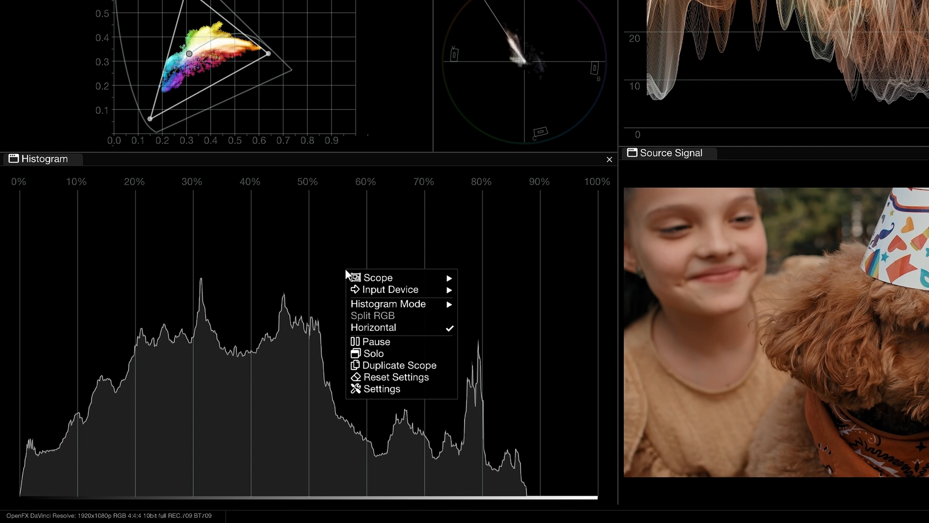
mouse_move(416, 304)
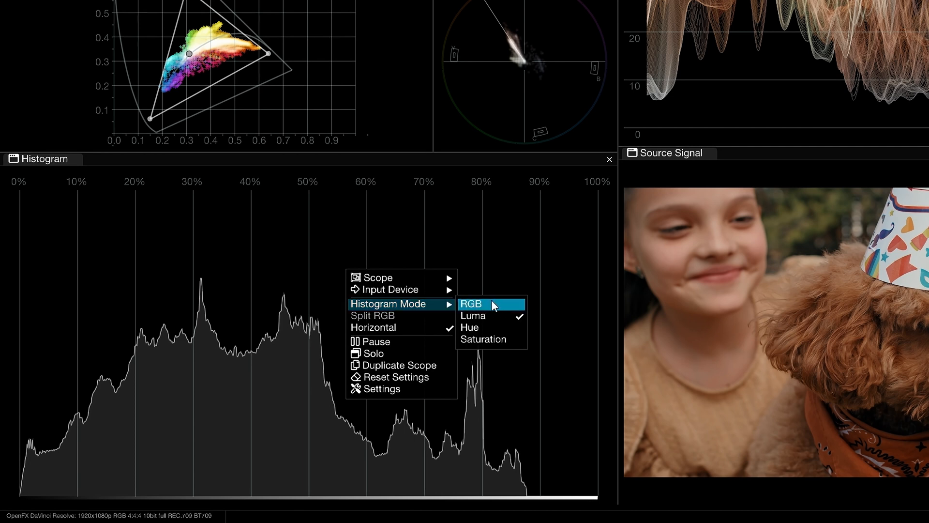
click(473, 304)
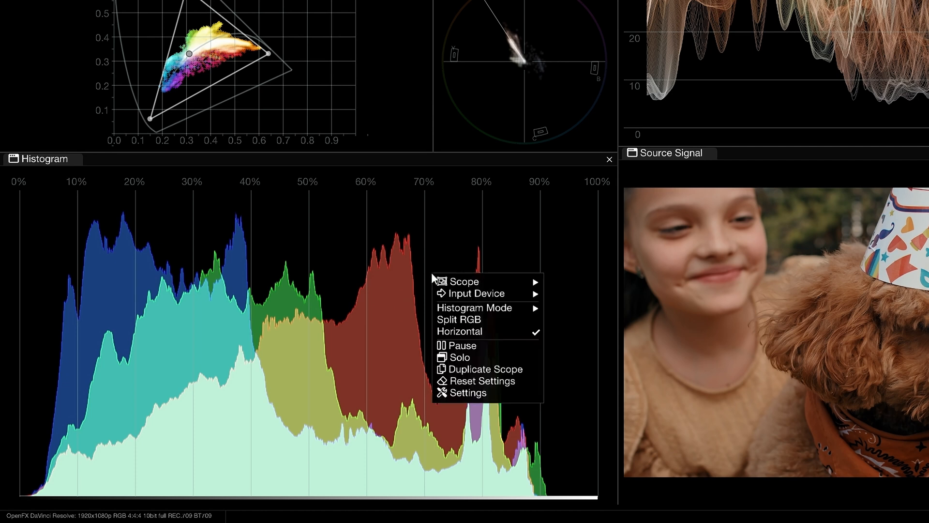
mouse_move(484, 324)
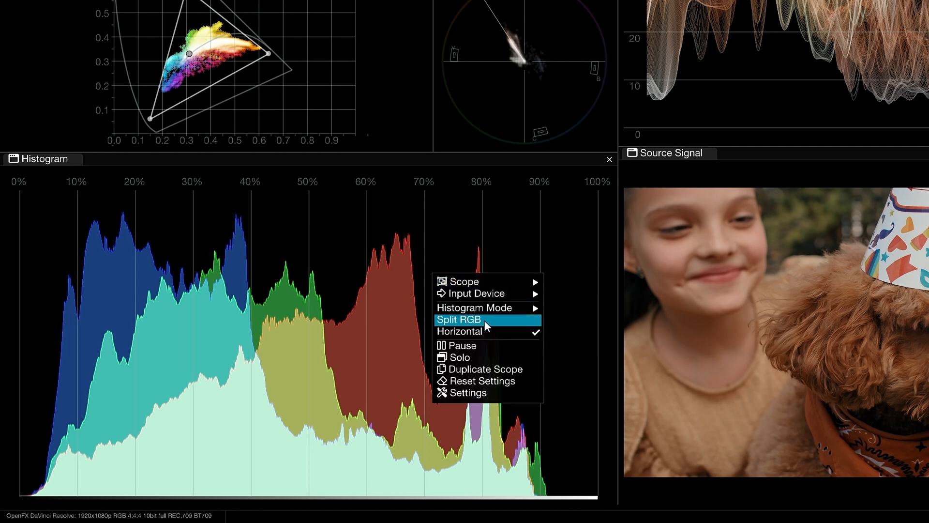
click(459, 319)
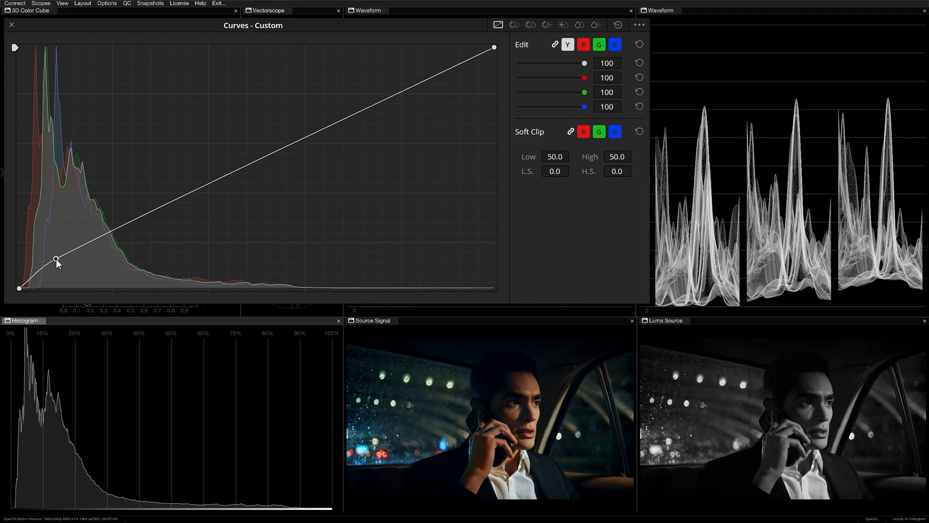
Add a point on the custom curve while the histogram plots hue across 0–360°.
click(5, 30)
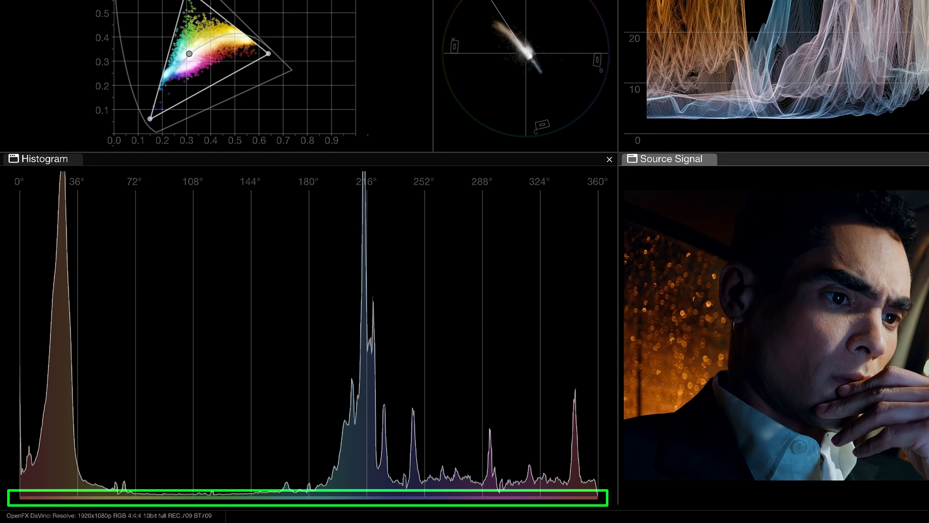
Add a new Histogram scope and retitle the hue scope 'Hue Histogram' in Histogram Settings.
right_click(345, 325)
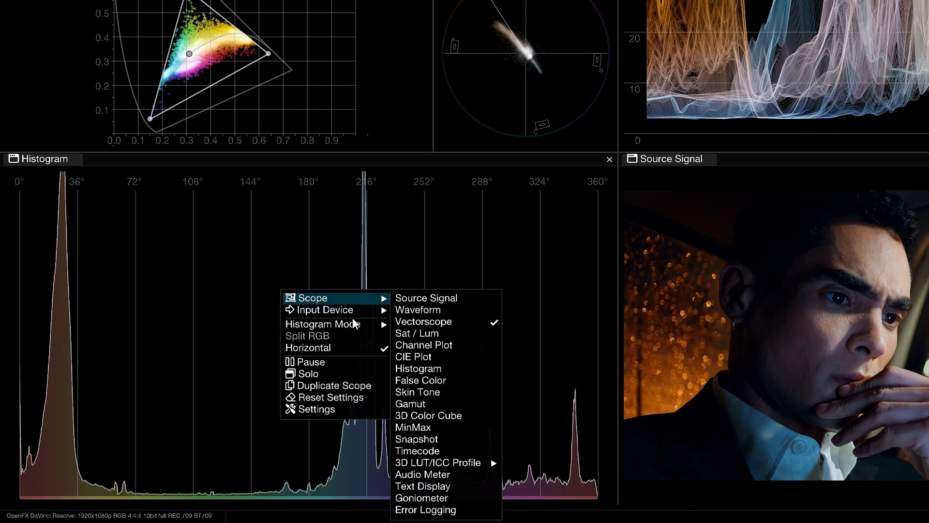
click(418, 368)
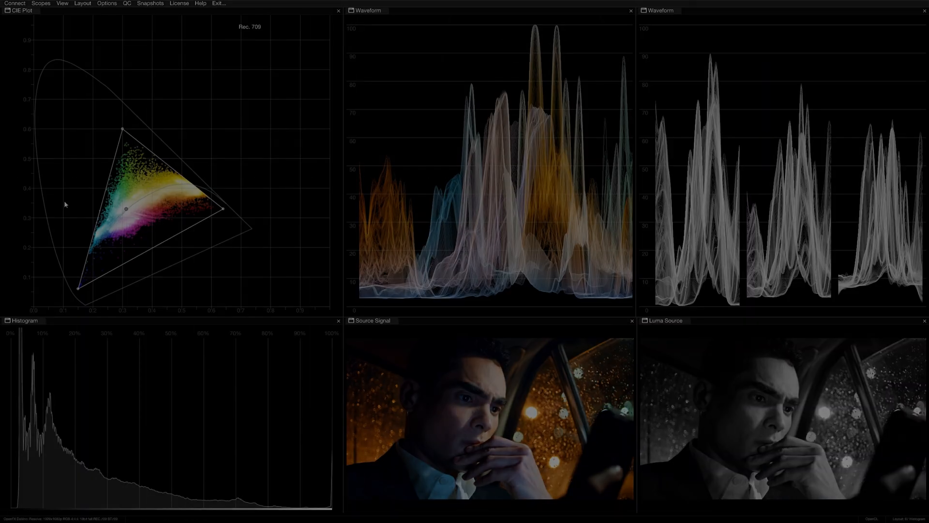
click(40, 2)
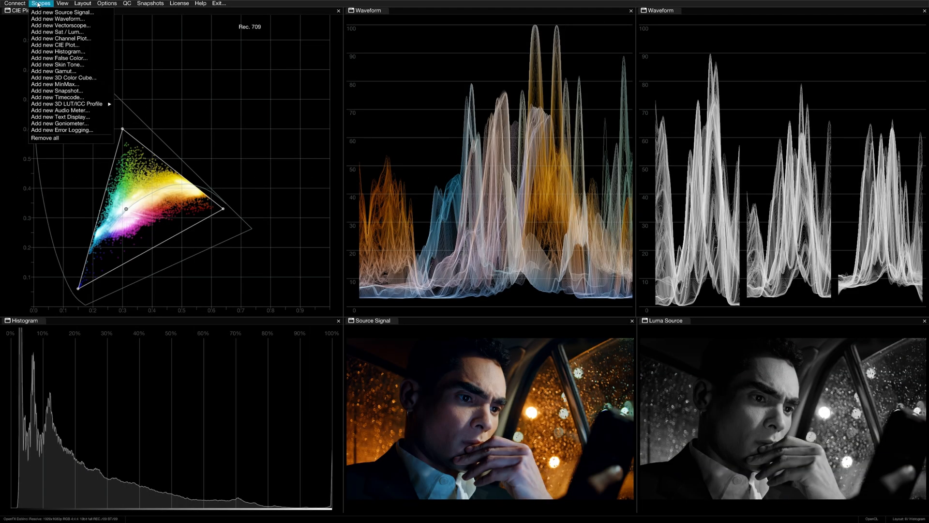
click(58, 50)
text(Hue H)
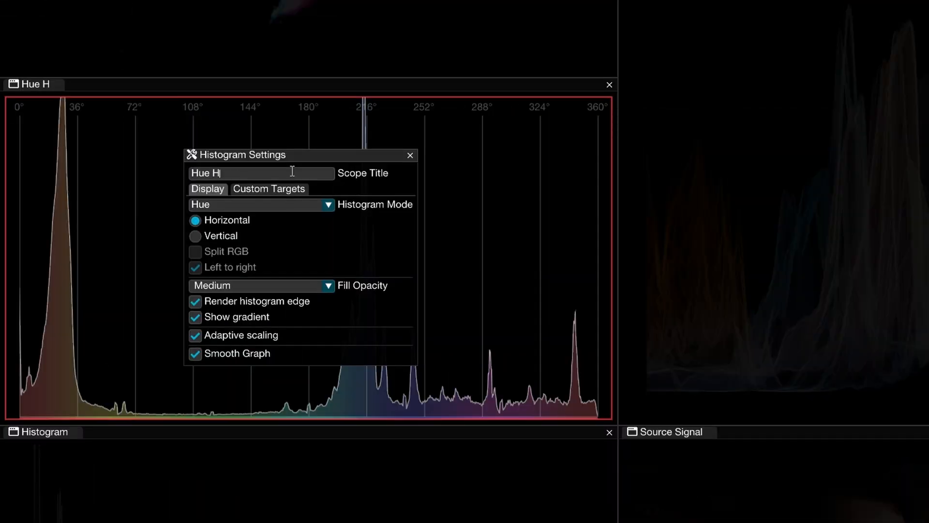
text(istogram)
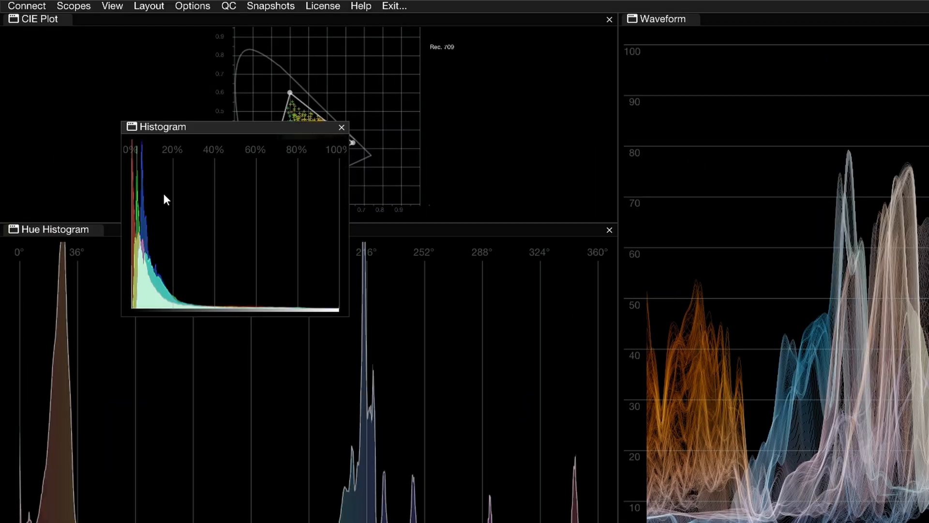
Toggle Split RGB on the small floating histogram, leaving a grey Luma trace in the main pane.
right_click(167, 199)
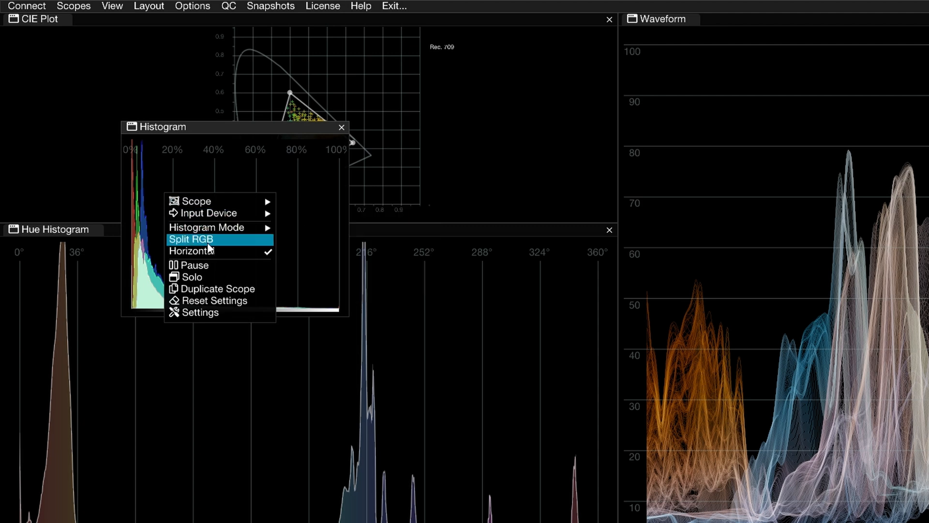
click(191, 251)
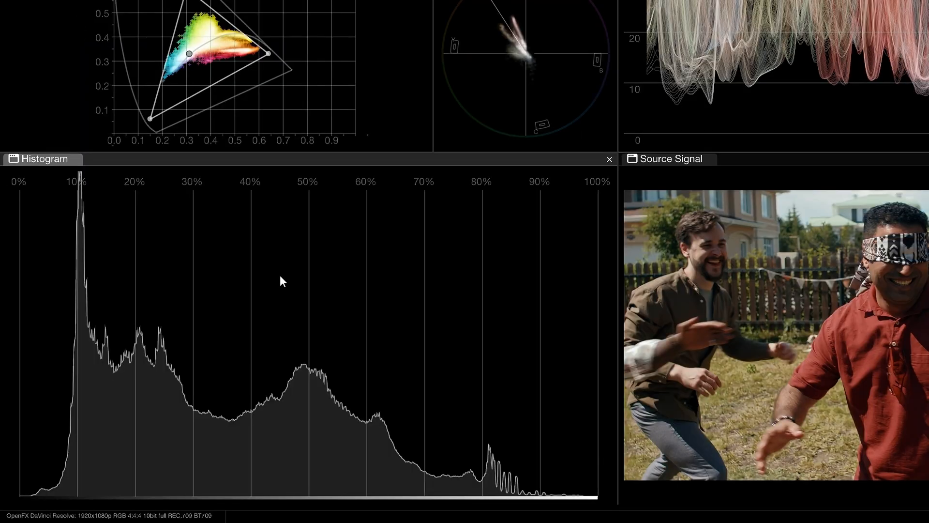
Switch the histogram to Hue mode and warp the selected hues on the Color Warper grid.
right_click(282, 281)
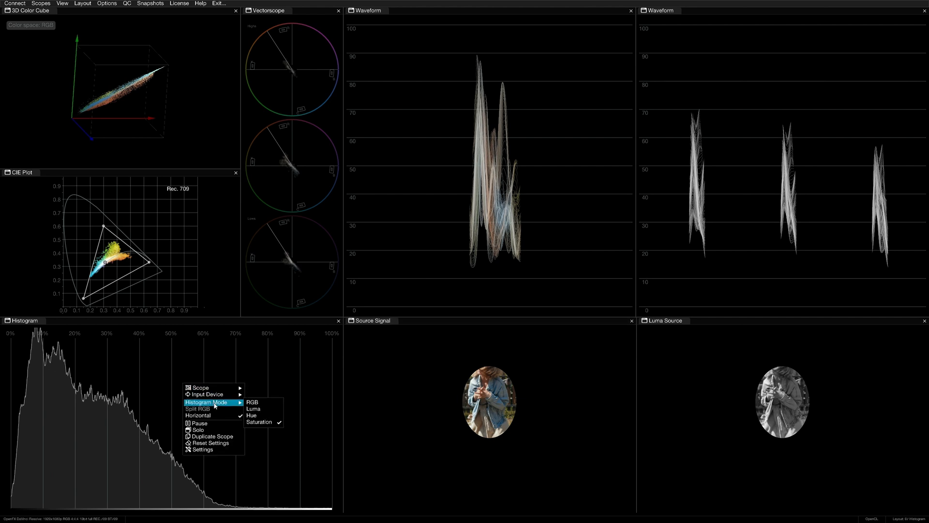
click(250, 415)
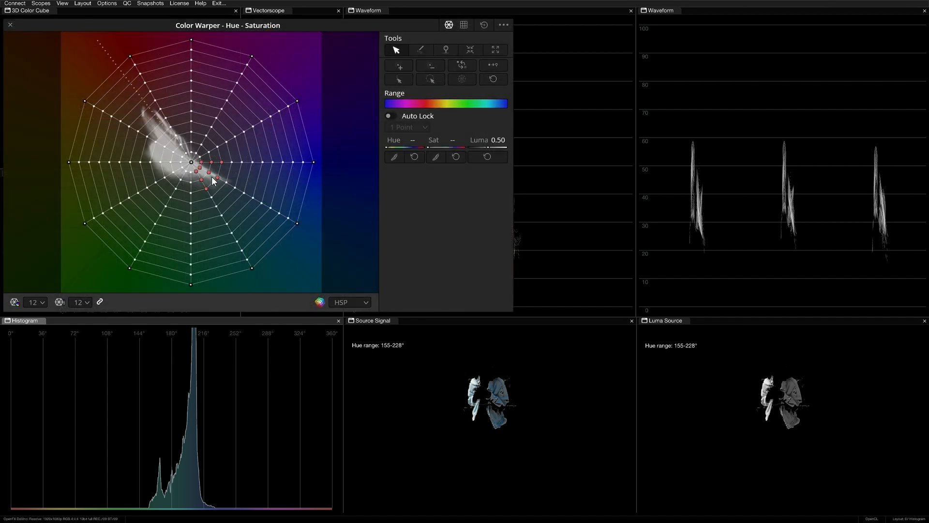
drag(207, 175, 228, 189)
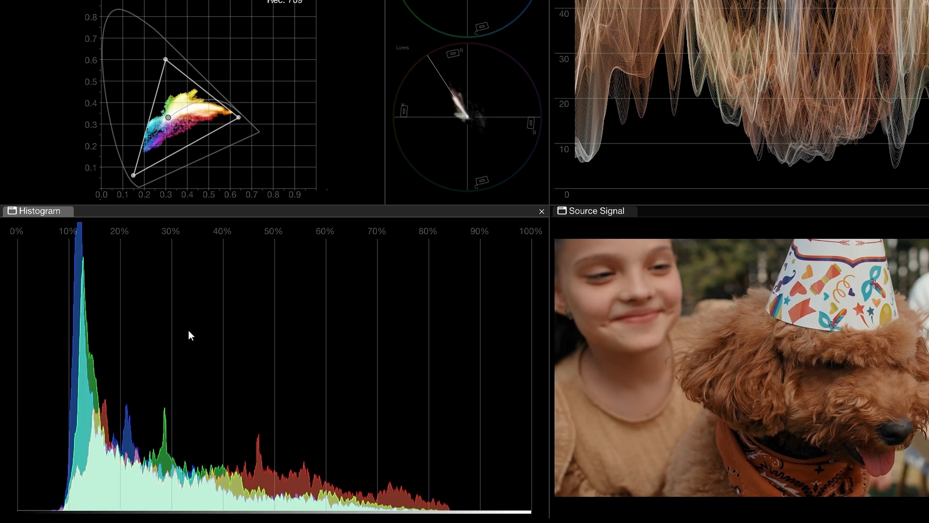
In Histogram Settings try Split RGB, Vertical then Horizontal layout, and change the fill opacity.
right_click(190, 335)
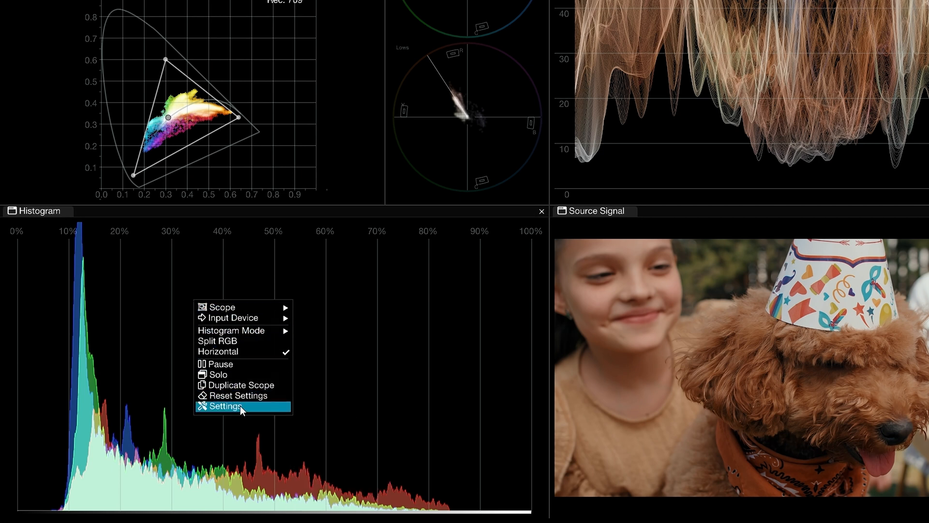
click(224, 406)
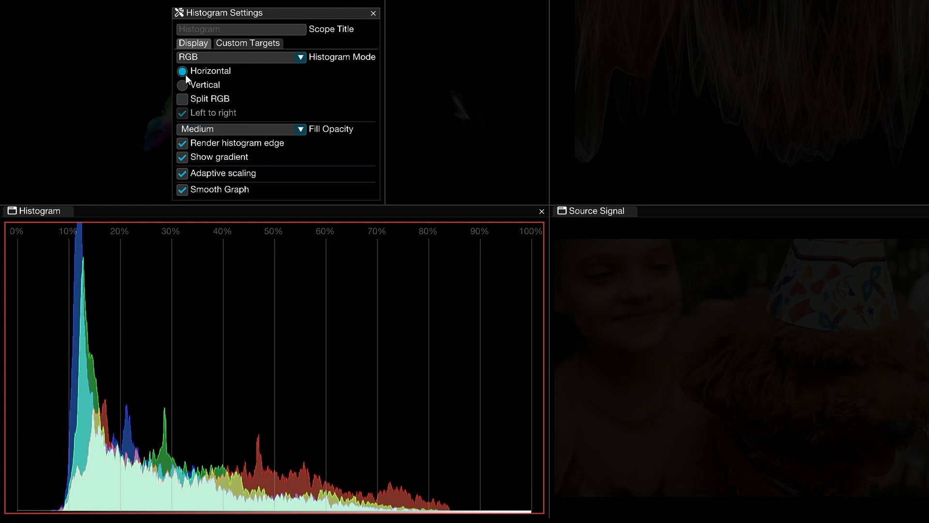
click(182, 99)
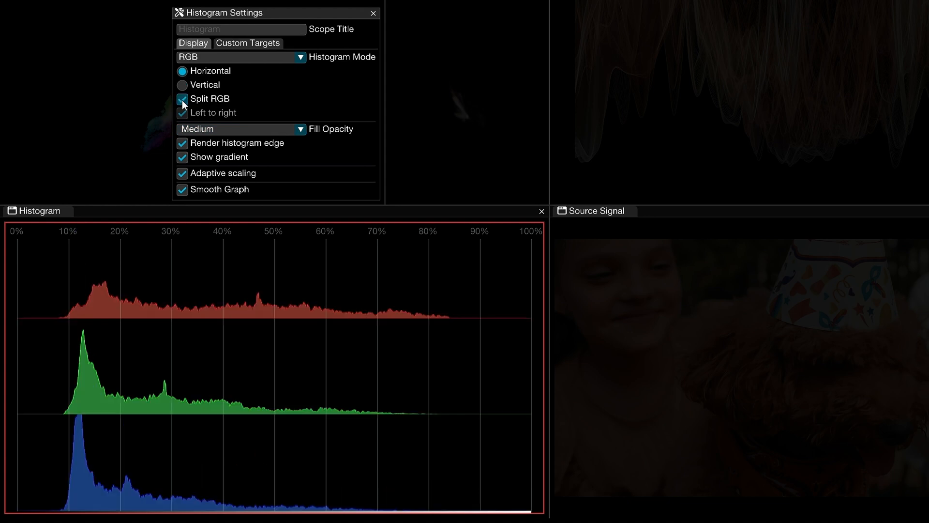
click(180, 85)
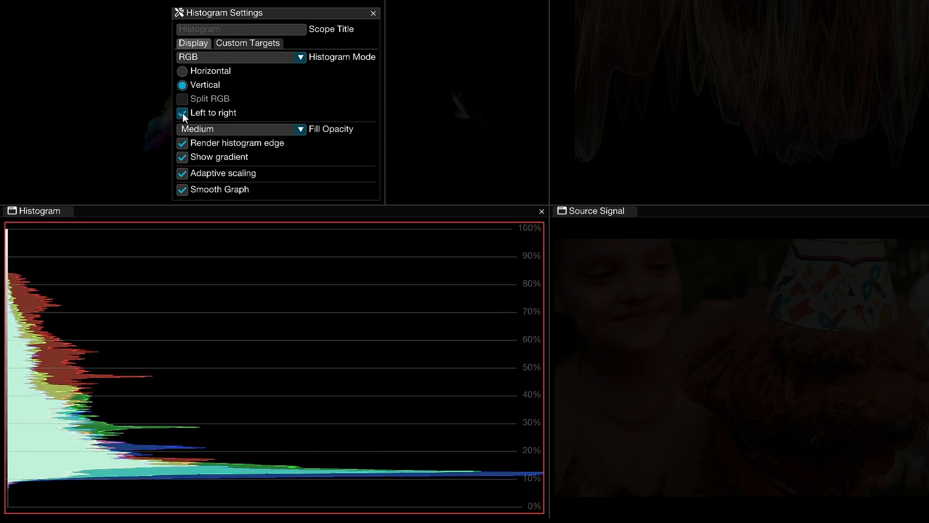
click(182, 70)
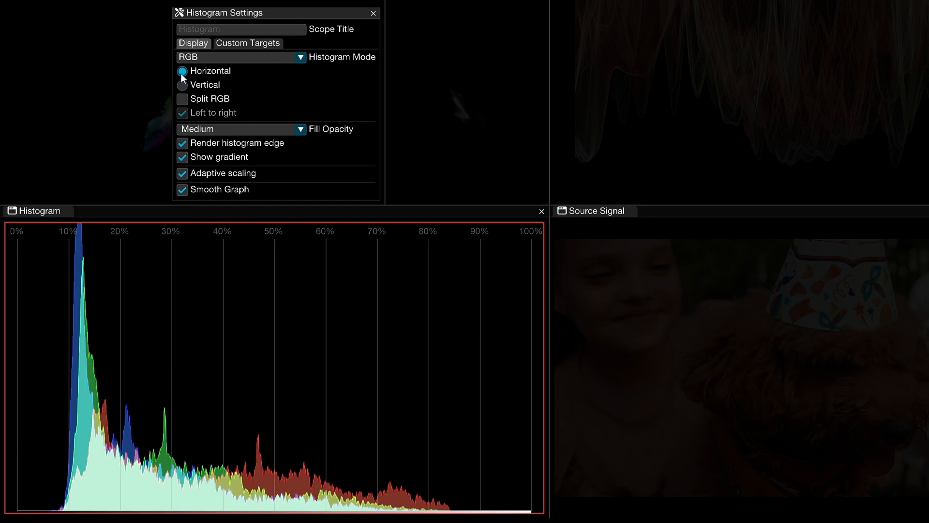
click(241, 130)
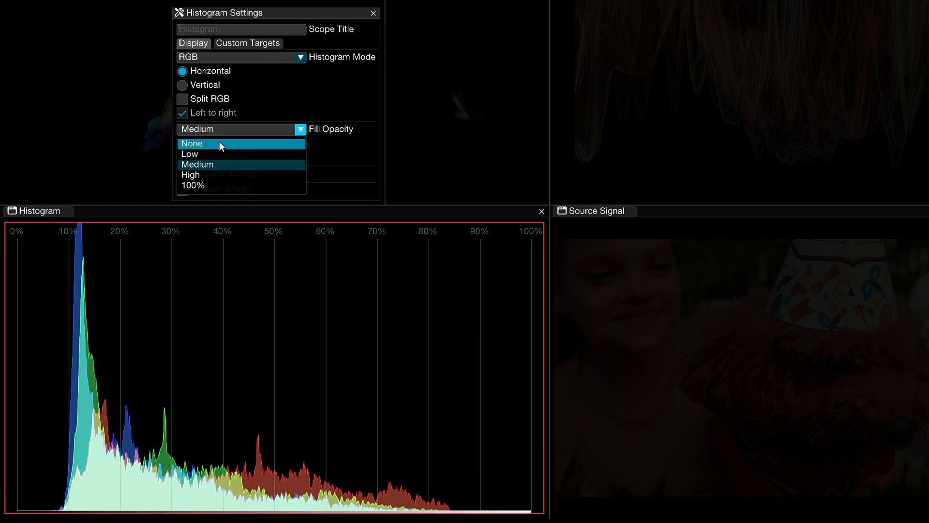
click(207, 143)
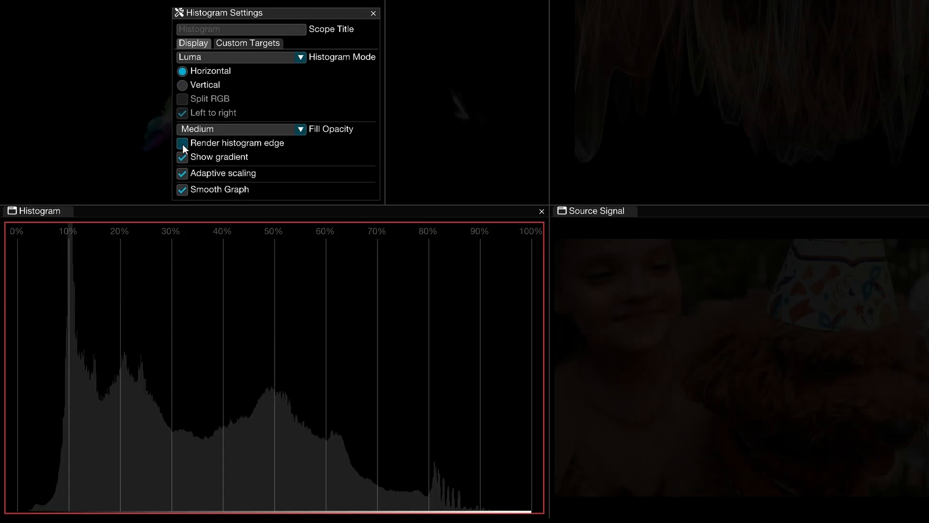
Outline the histogram edge and toggle gradient, adaptive scaling and smoothing off and back on.
click(182, 143)
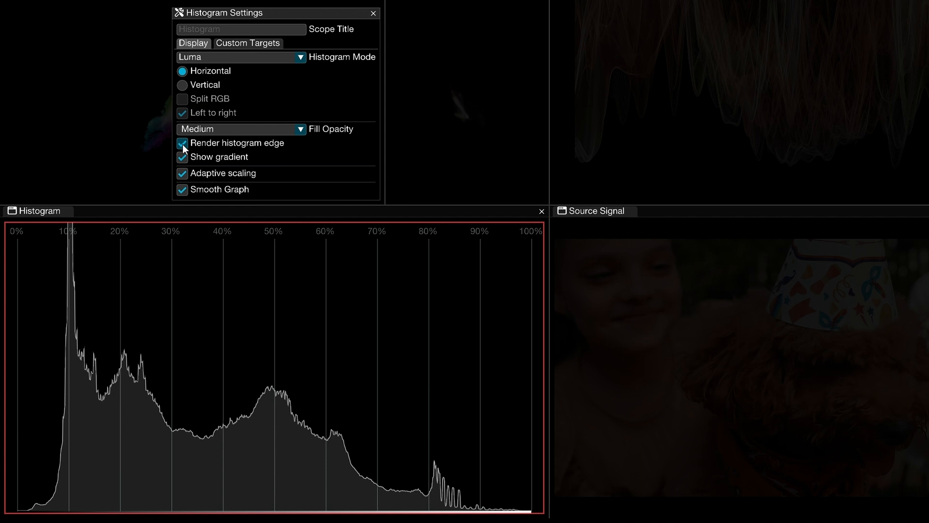
click(182, 157)
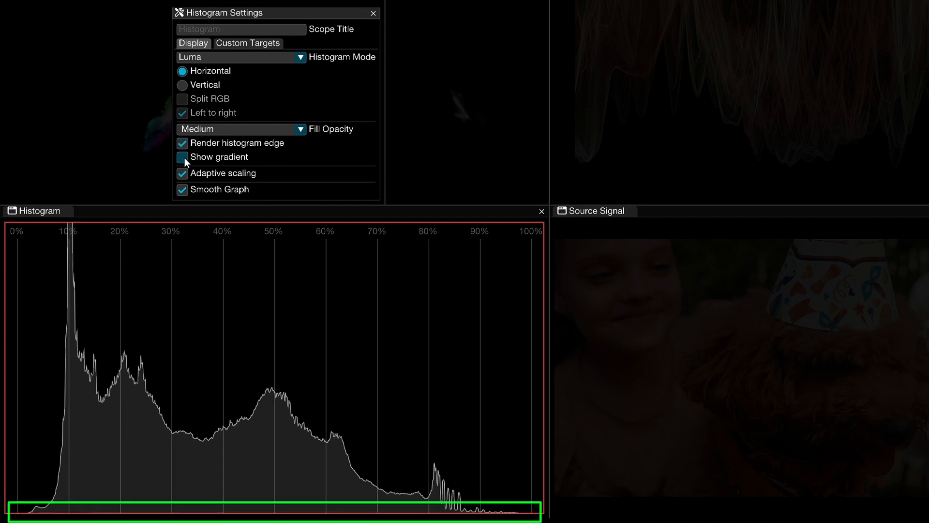
click(182, 157)
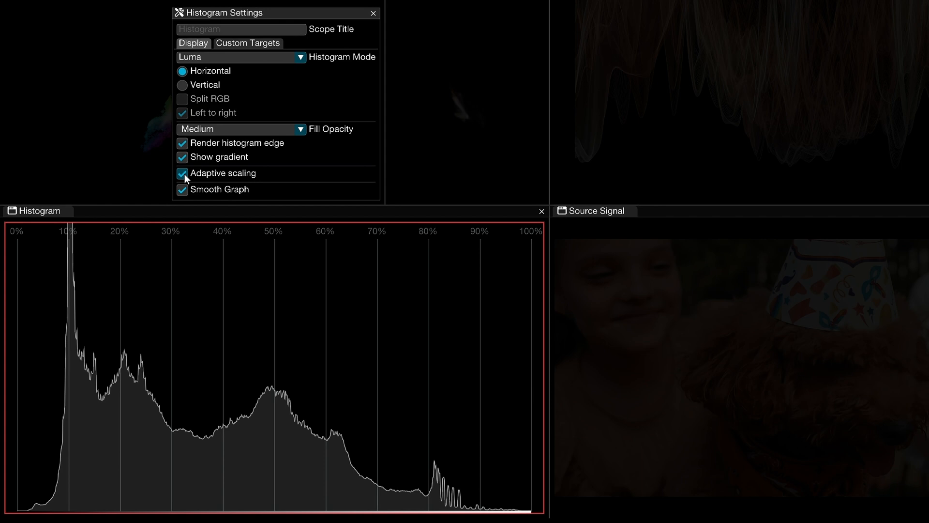
click(182, 173)
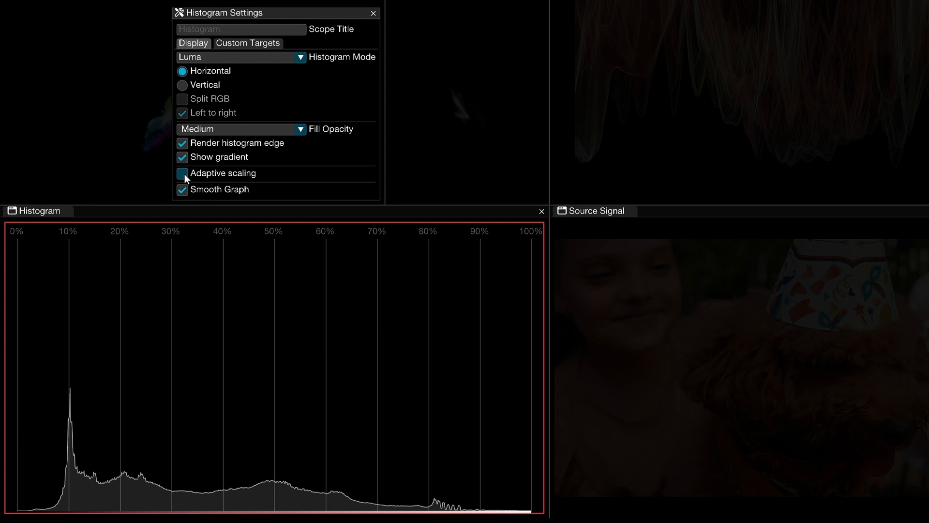
click(182, 173)
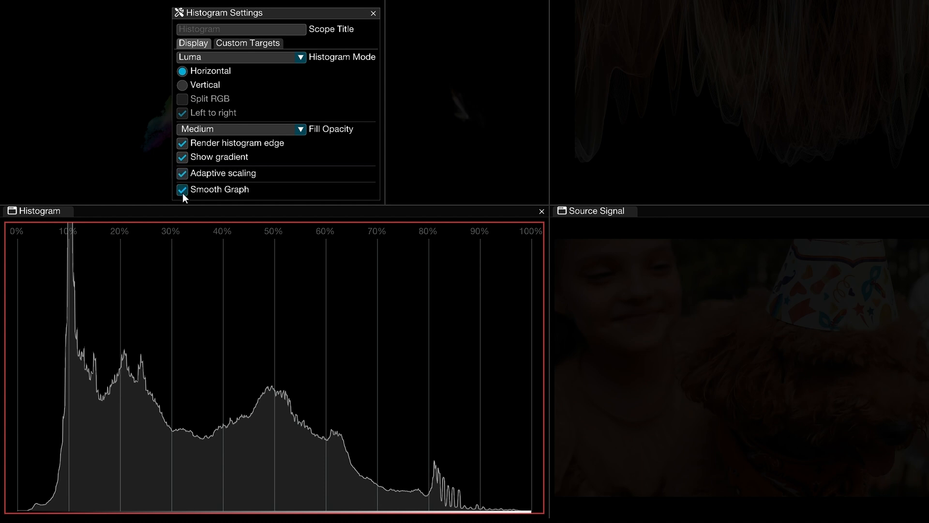
click(181, 190)
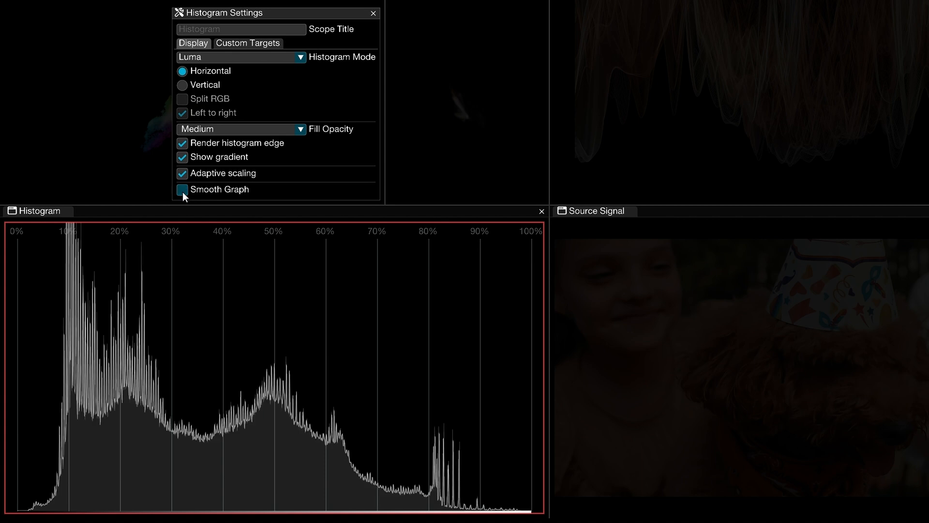
click(182, 190)
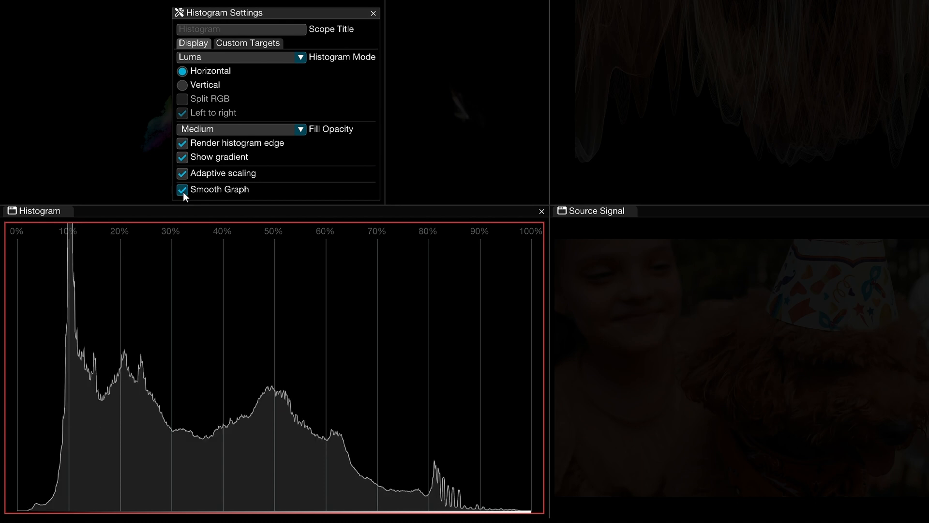
click(247, 43)
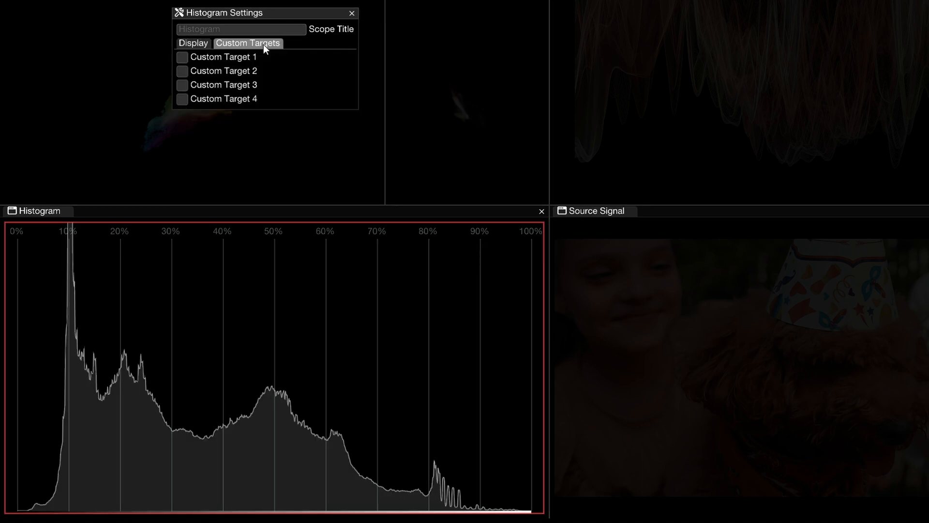
Enable Custom Target 1 at 50% and a yellow Custom Target 2 at about 71%.
click(182, 56)
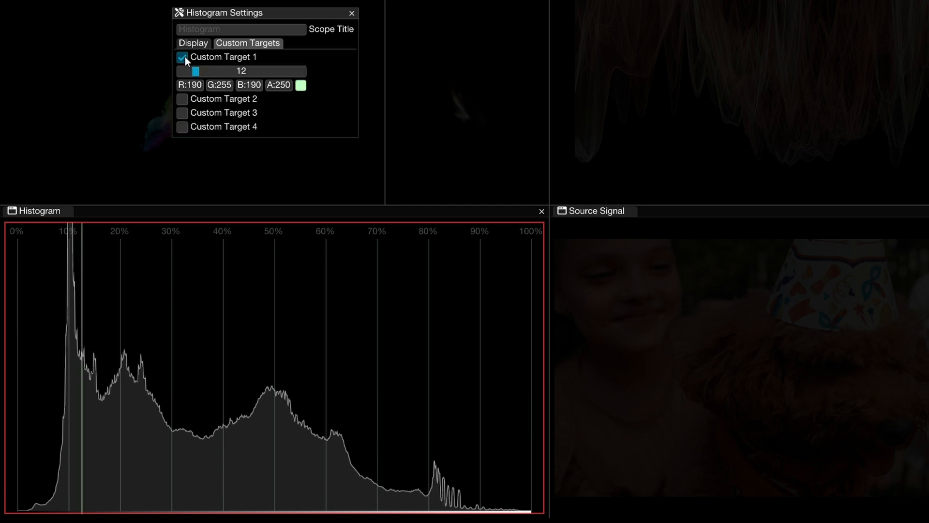
drag(195, 70, 267, 70)
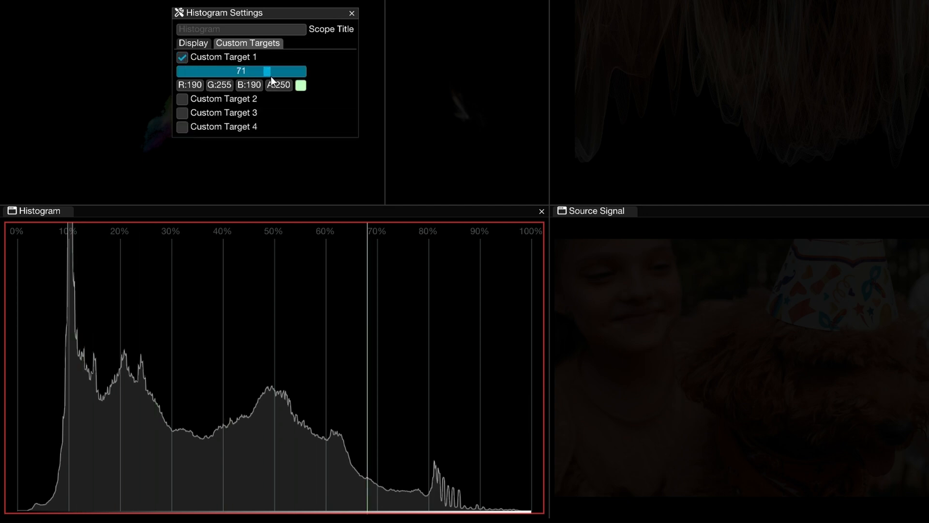
drag(265, 71, 213, 71)
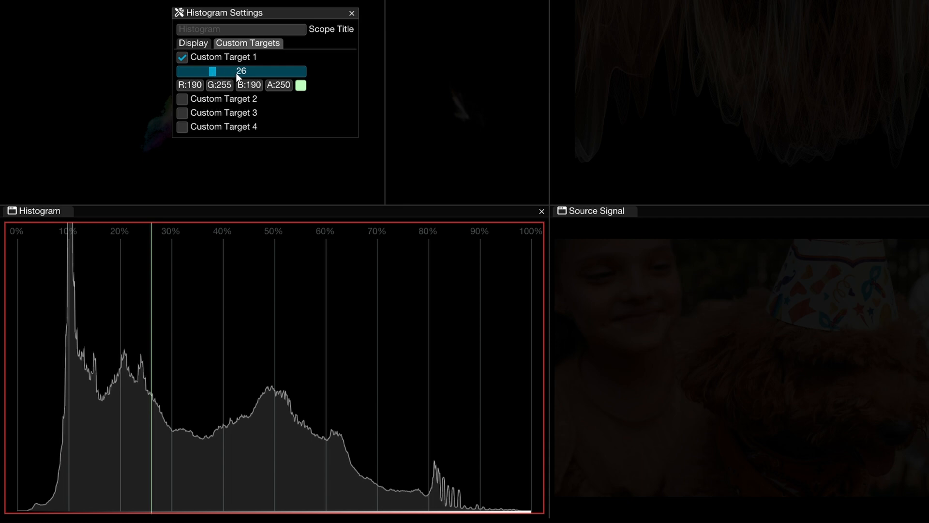
click(240, 72)
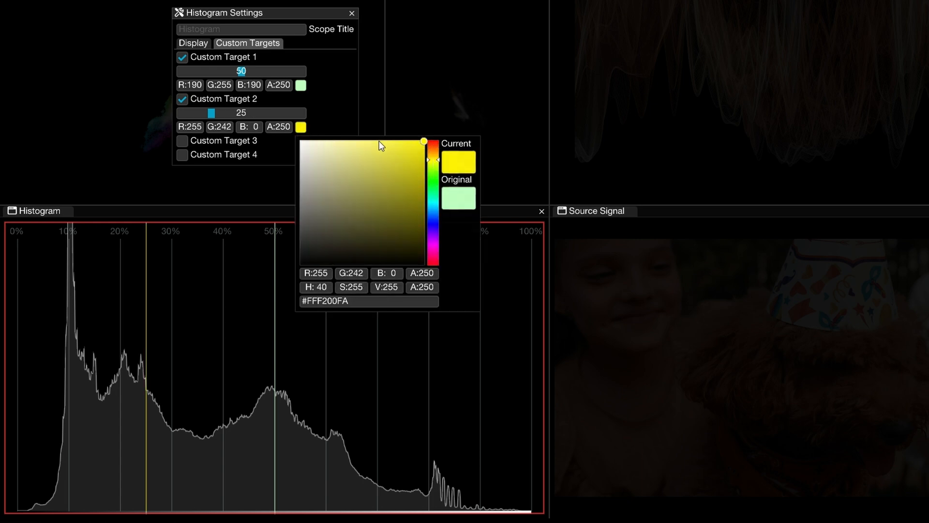
drag(212, 112, 266, 112)
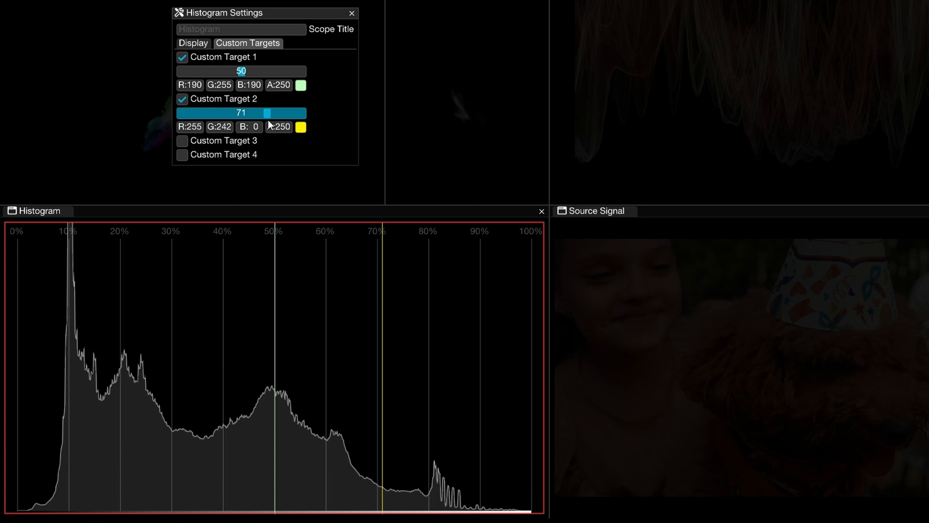